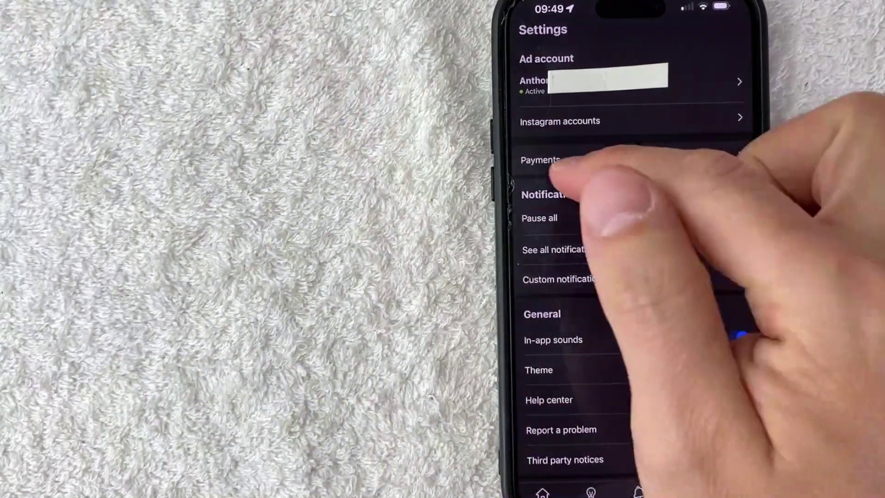
# - Go to Billing & payments and begin adding a new payment method
pyautogui.click(540, 158)
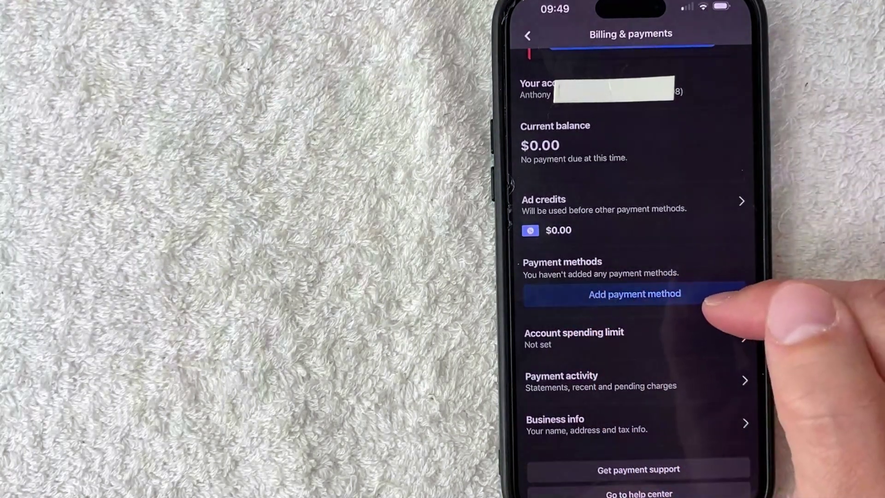
pyautogui.click(634, 294)
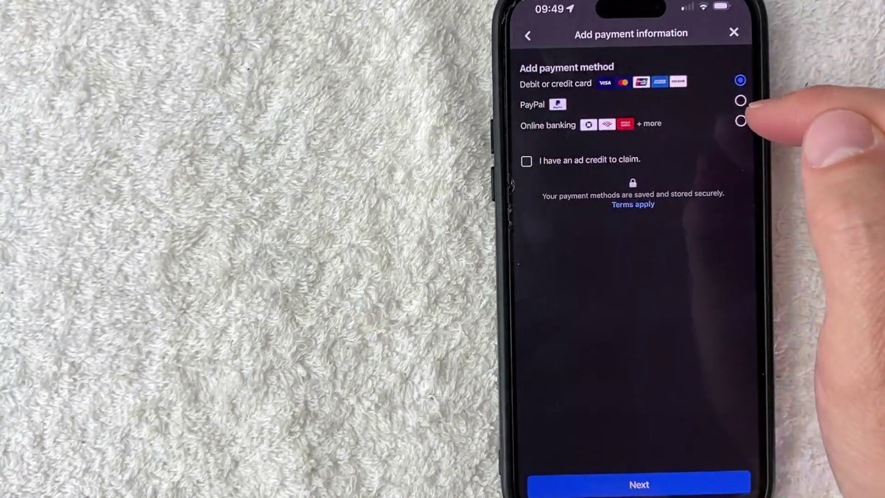
# - Select PayPal as the payment type and continue to the PayPal sign-in page
pyautogui.click(740, 101)
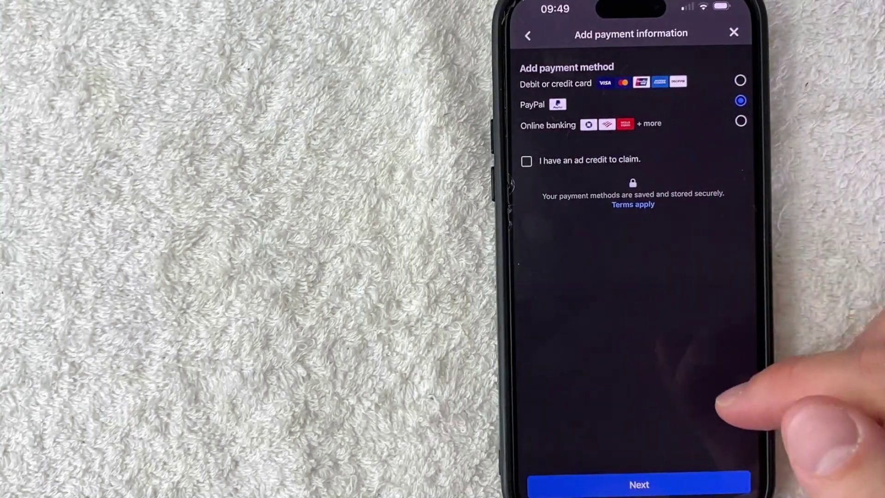
pyautogui.click(640, 495)
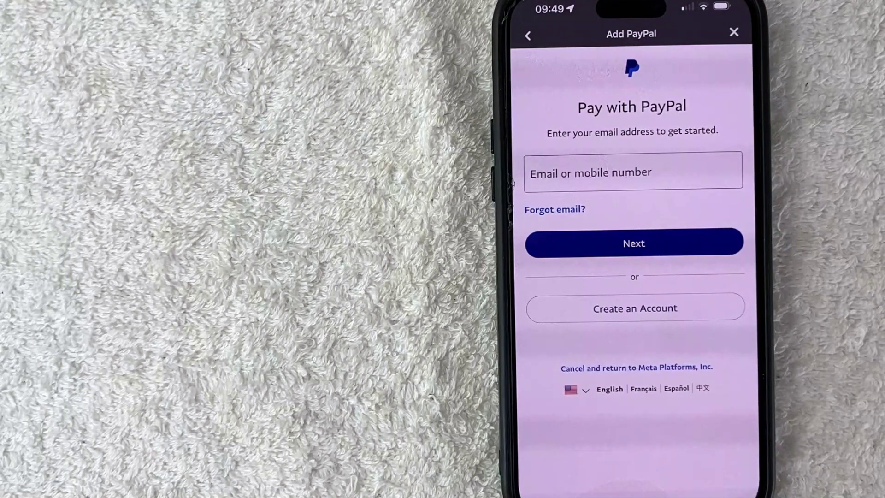